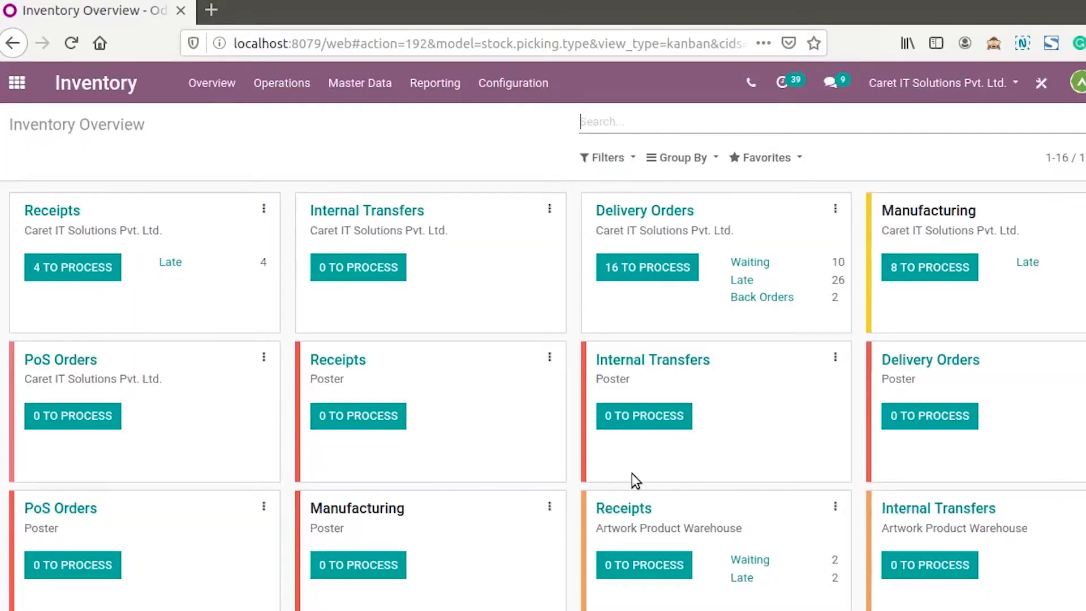
Filter the product catalogue by searching 'laptop', leaving only the Laptop [111] product.
left_click(360, 83)
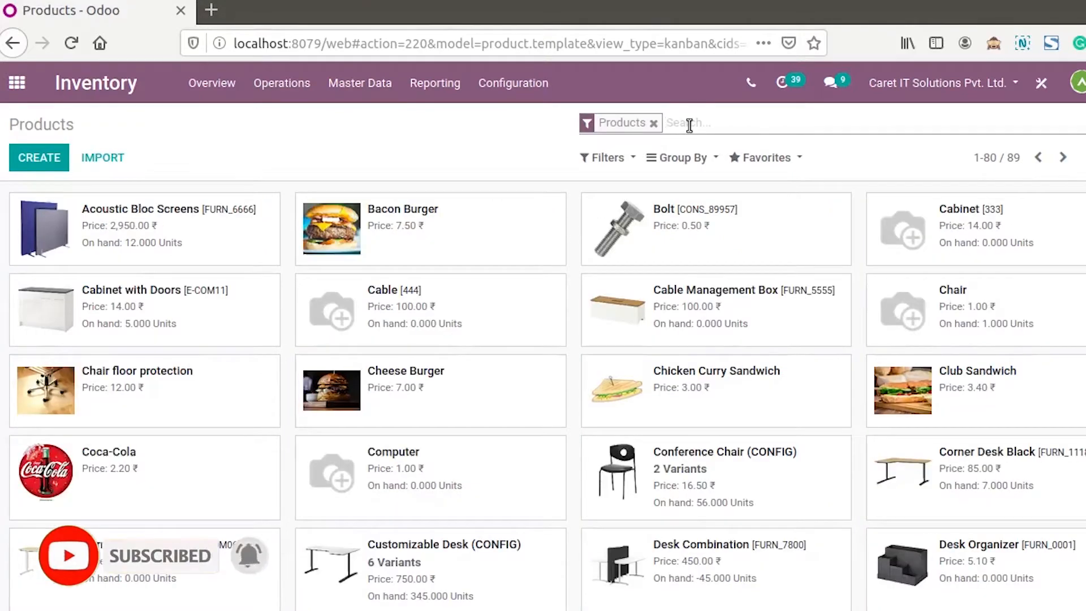
type("laptop")
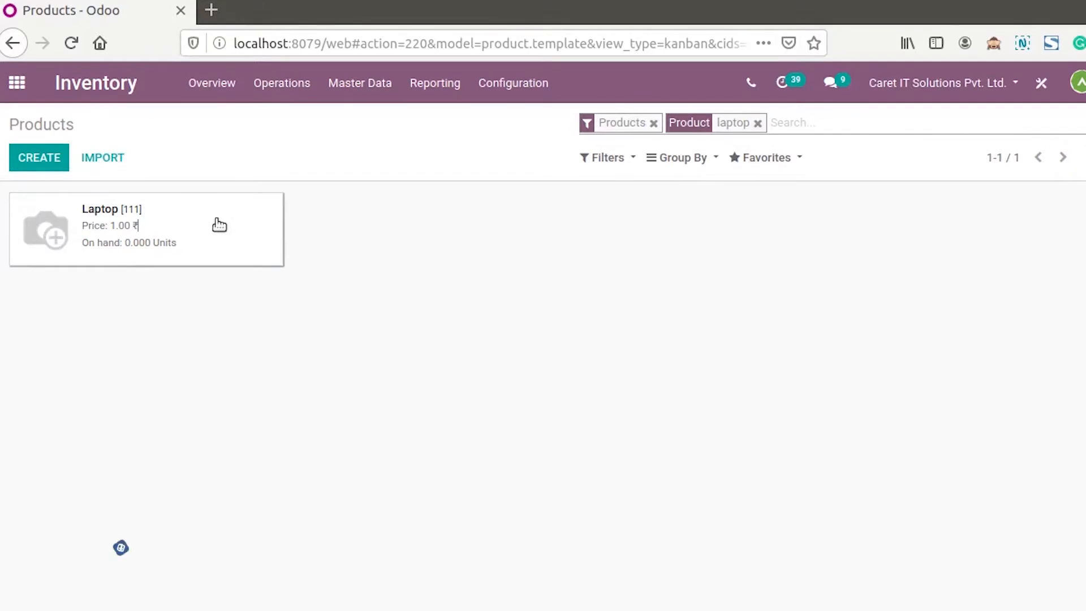
View the Laptop product's inventory routes, with Manufacture and Replenish on Order (MTO) enabled.
left_click(145, 228)
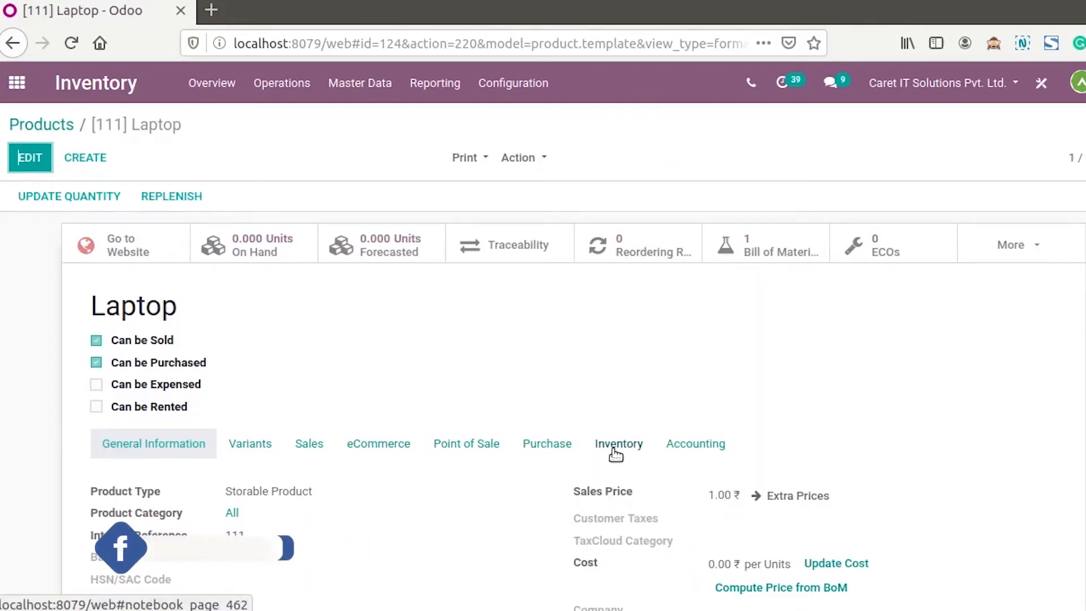
left_click(618, 444)
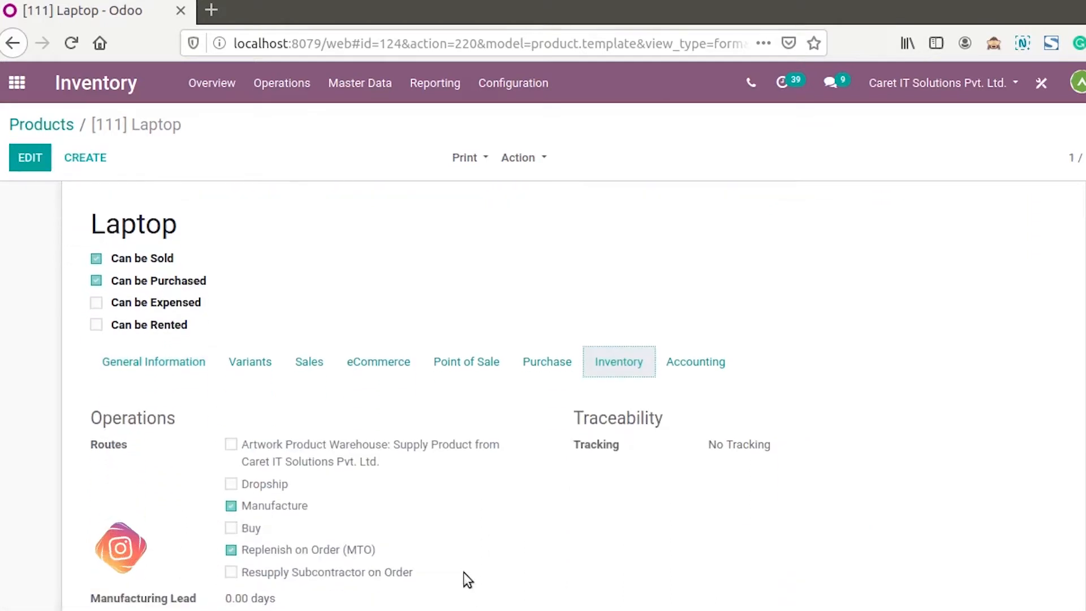
scroll("down", 3)
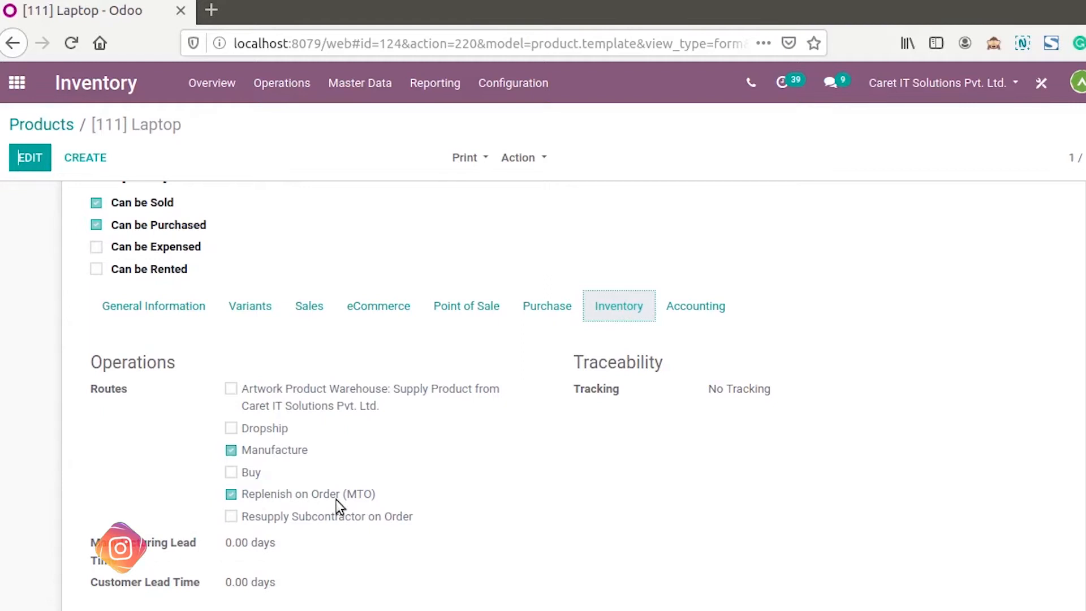
scroll("up", 3)
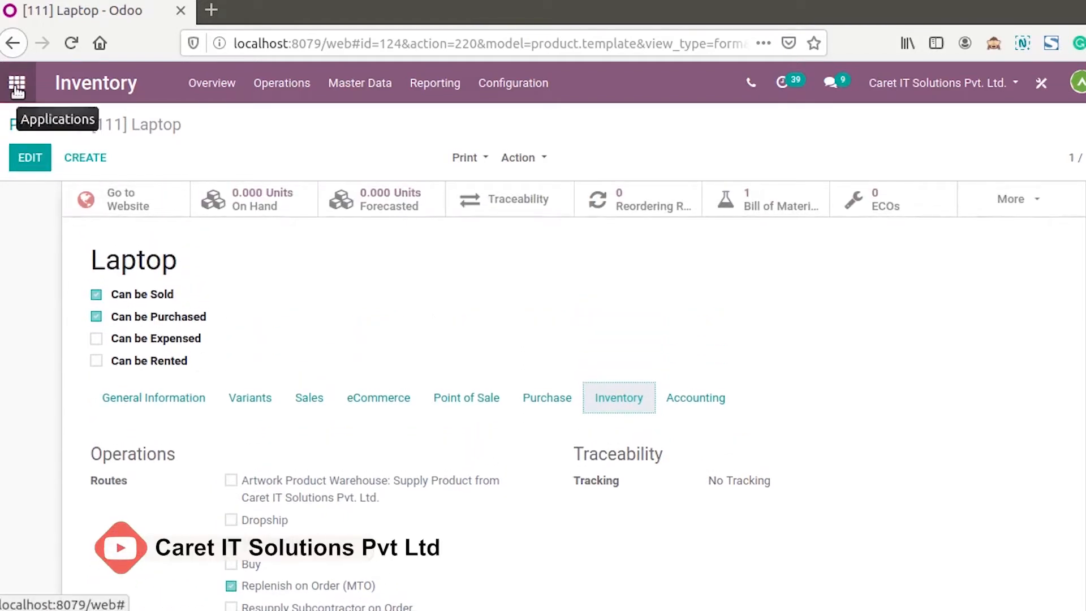
From Manufacturing's Bills of Materials list, view the Laptop BoM with HDD, RAM and Optical Mouse (White).
left_click(16, 83)
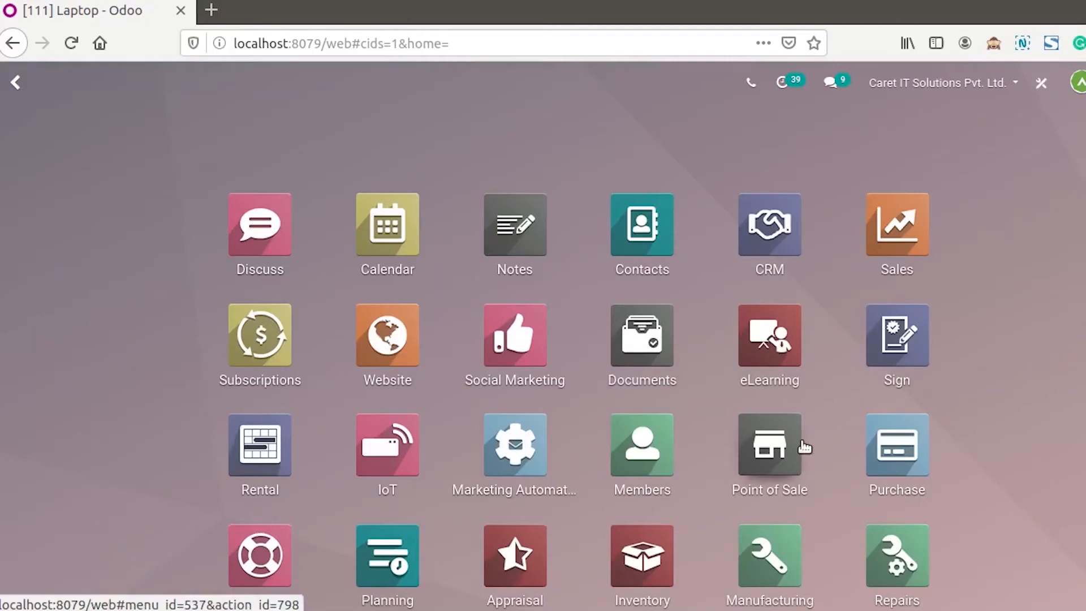
scroll("down", 3)
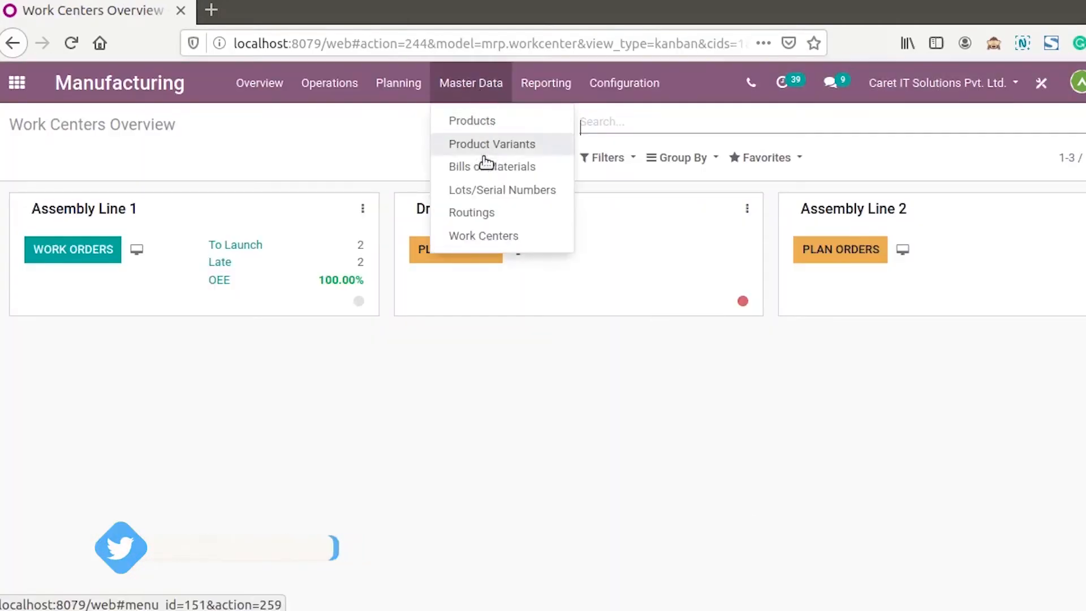
left_click(491, 166)
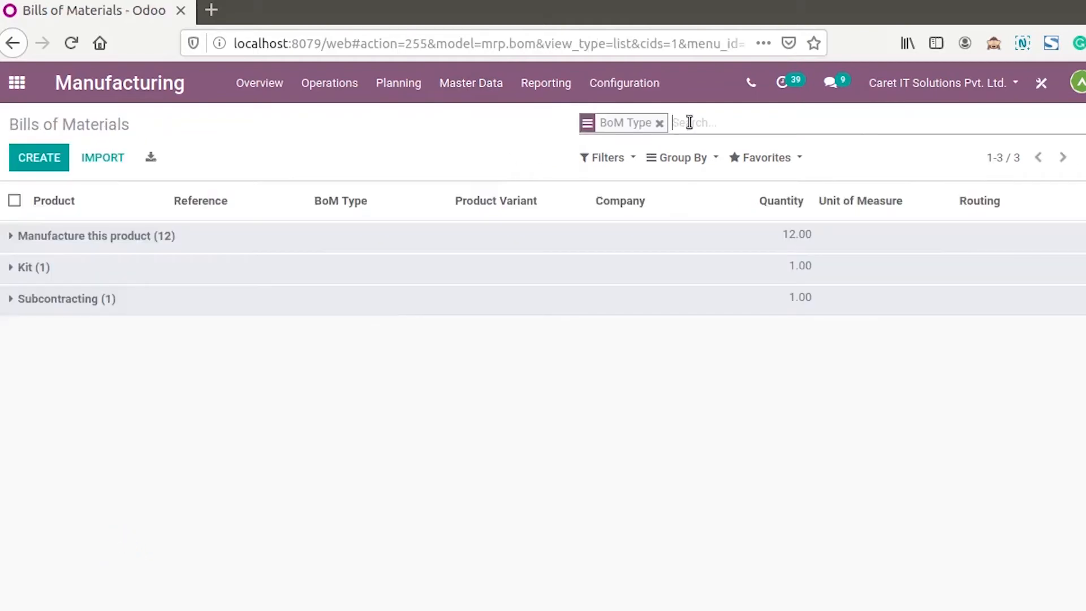
left_click(659, 123)
type("laptop")
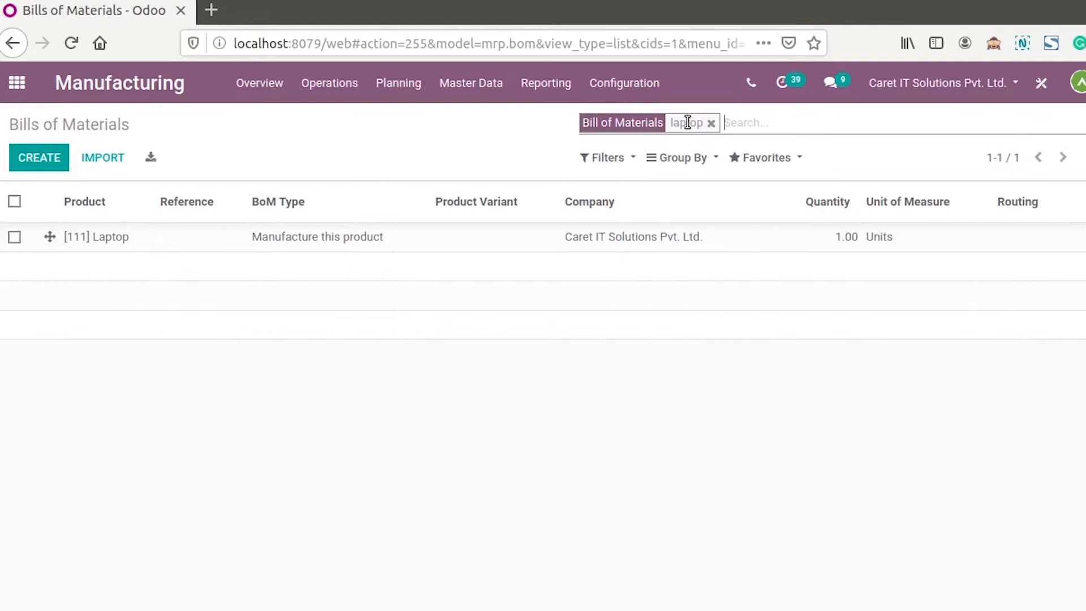
left_click(97, 236)
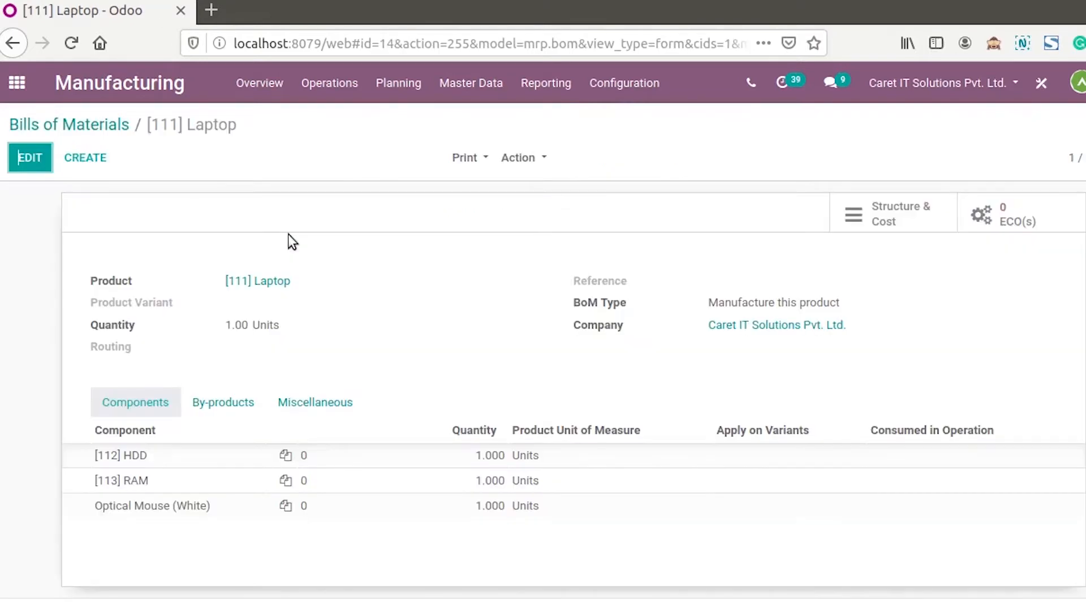
mouse_move(97, 414)
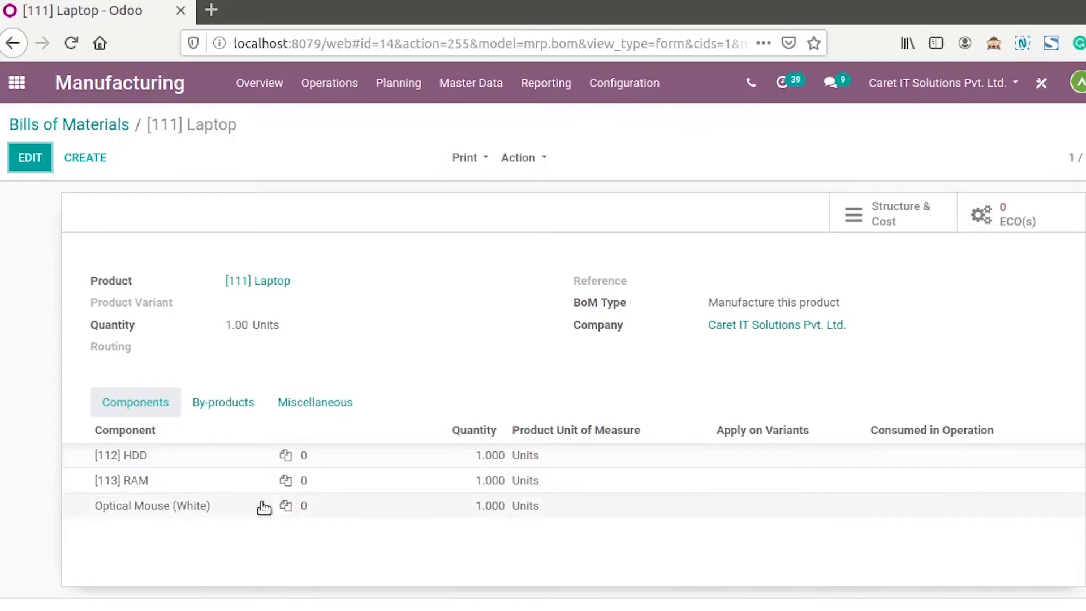
mouse_move(73, 136)
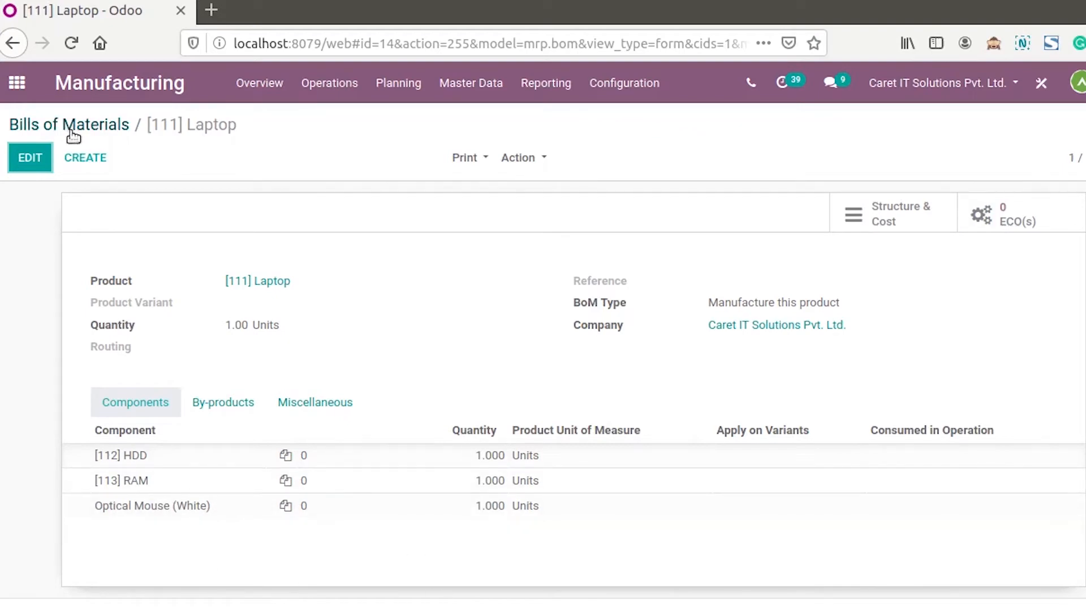
mouse_move(16, 83)
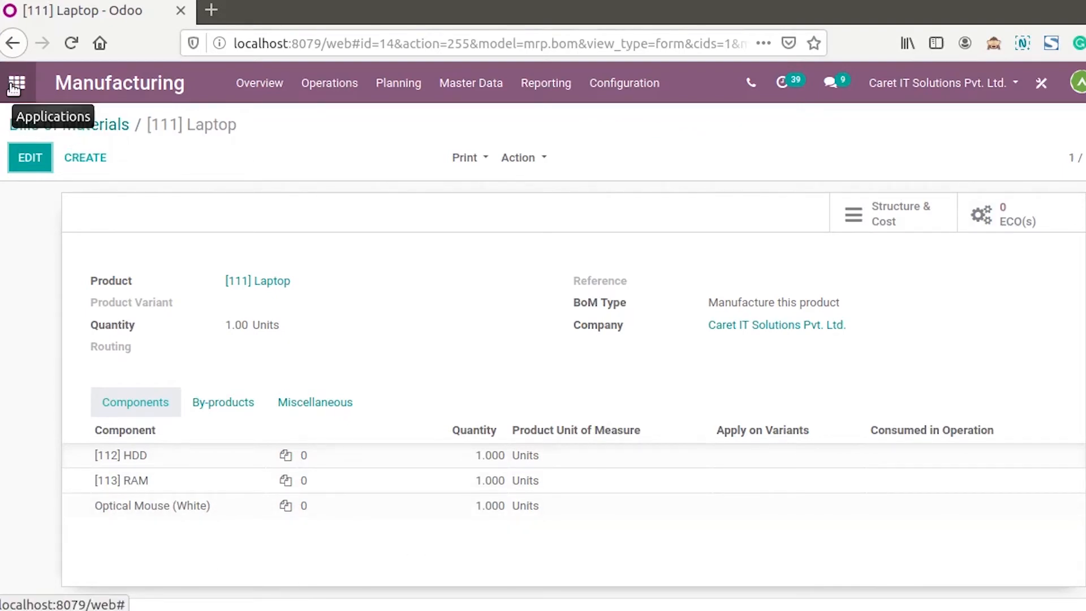
Start a new quotation in the Sales application for customer Azure Interior.
left_click(16, 83)
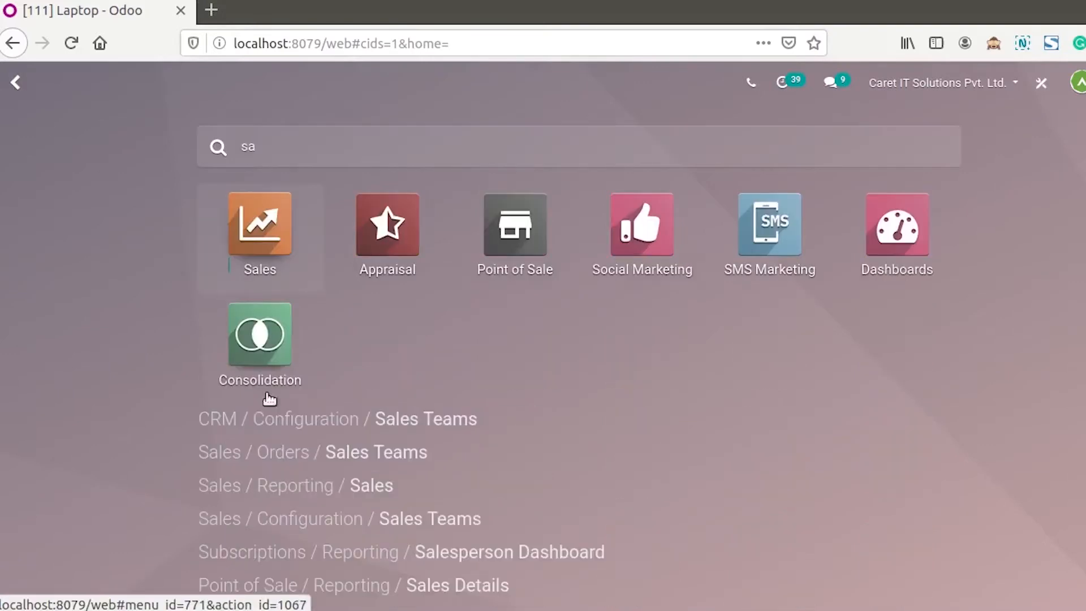
left_click(259, 222)
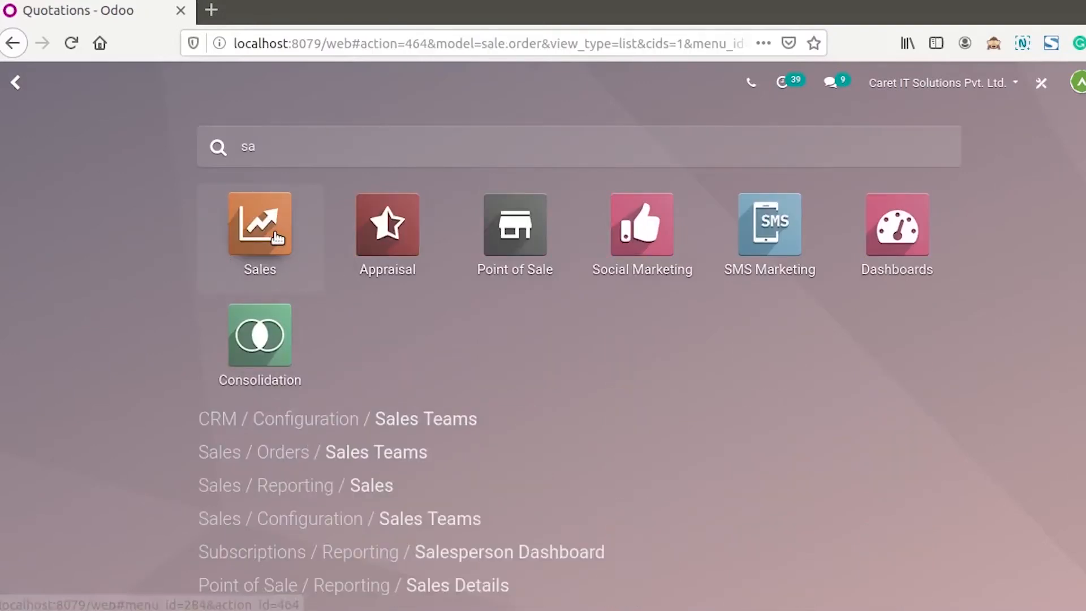
left_click(260, 224)
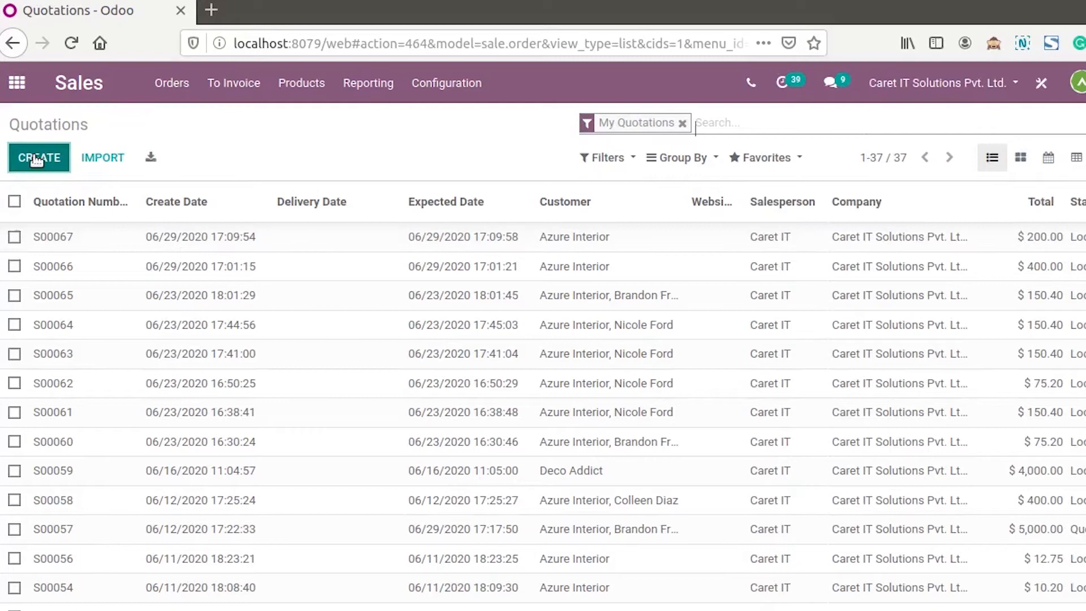
left_click(38, 157)
type("Azure Interior")
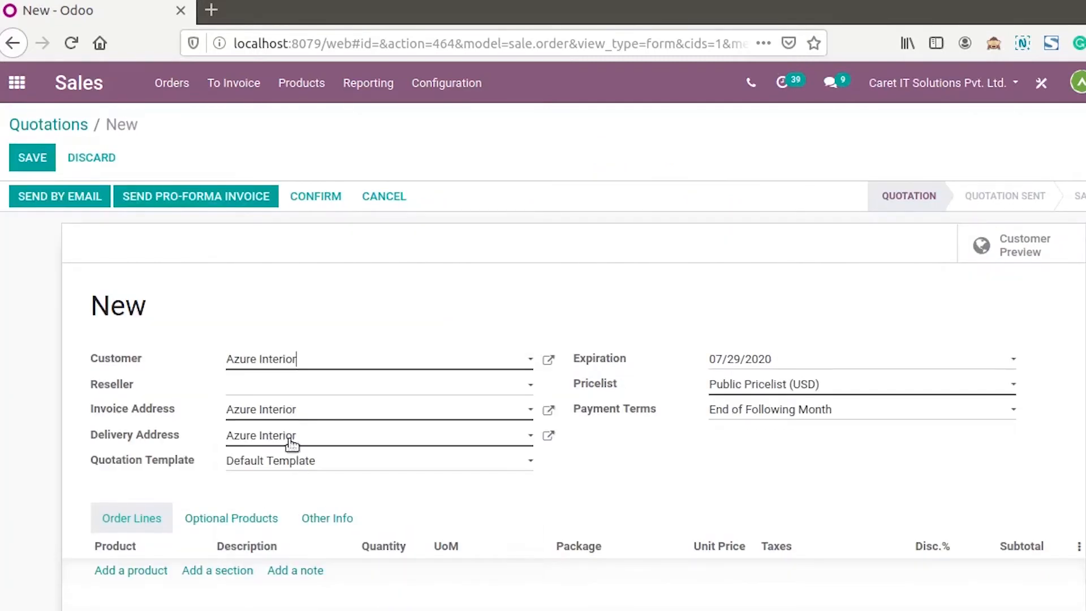
Add a [111] Laptop line with quantity 2 at unit price 20000, totalling 40,000.
left_click(130, 570)
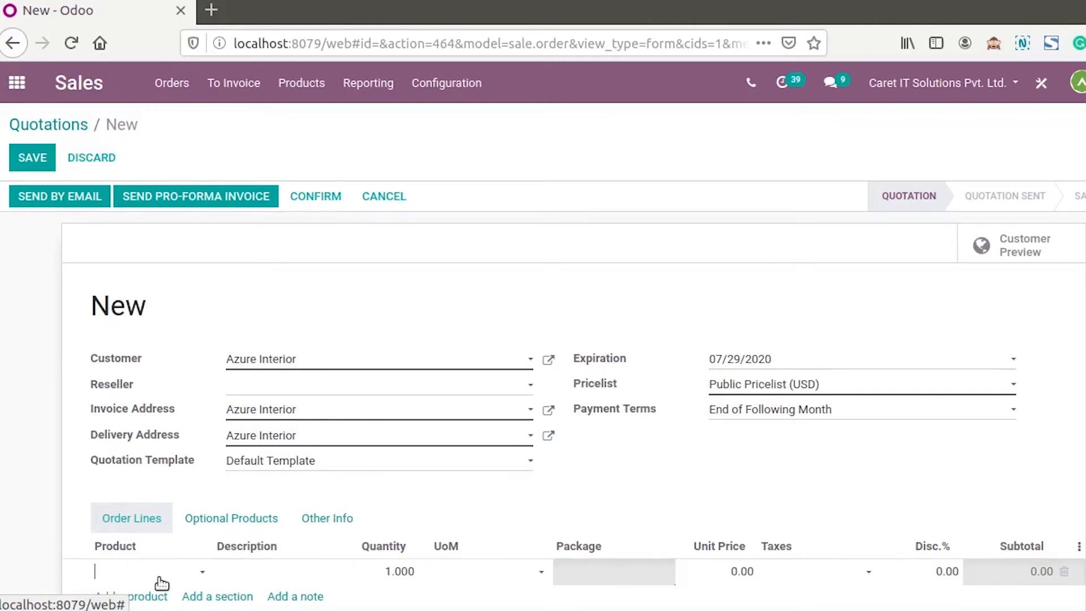
type("lap")
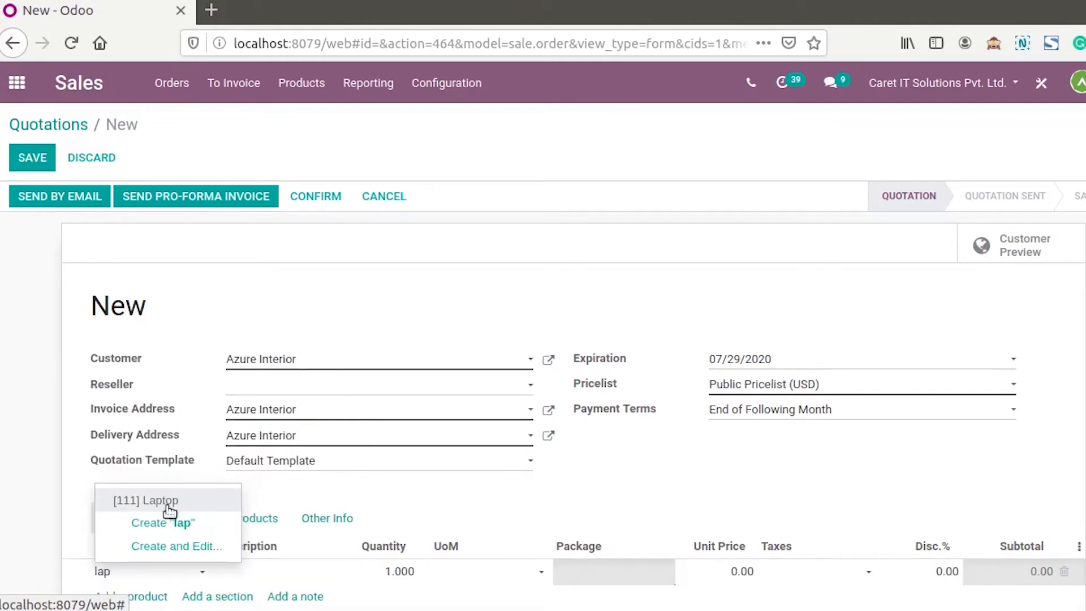
left_click(146, 500)
type("2")
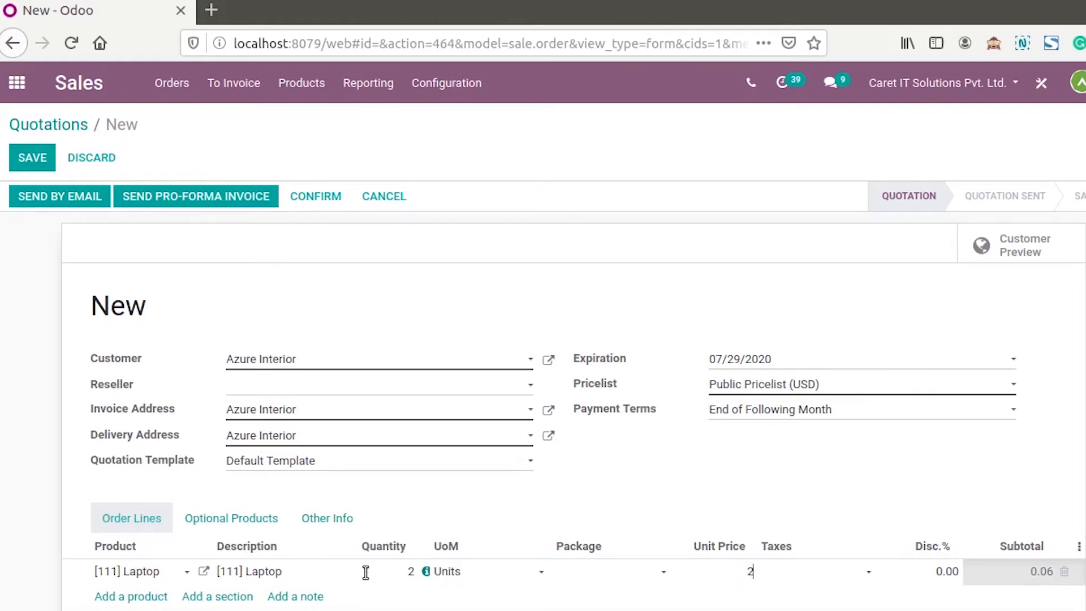
type("0000")
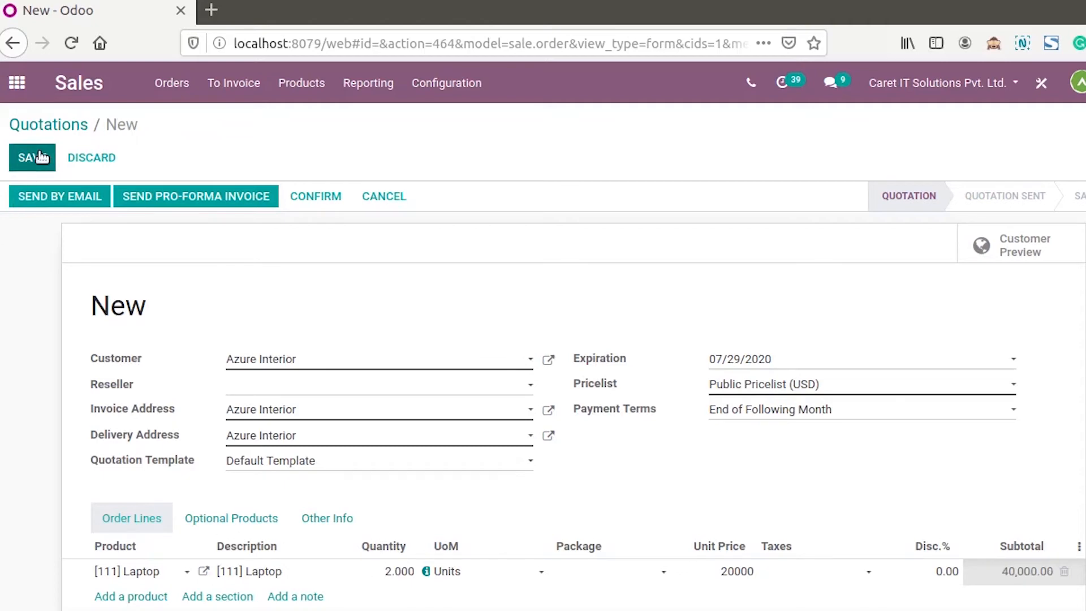
Save the quotation as S00068 and confirm it into a sales order.
left_click(27, 157)
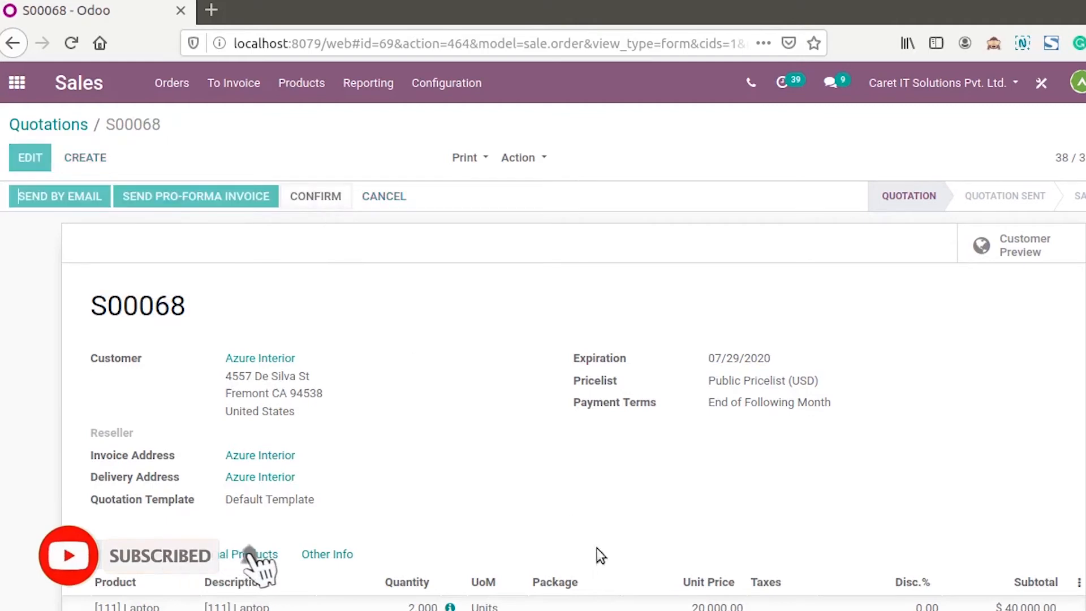
left_click(315, 196)
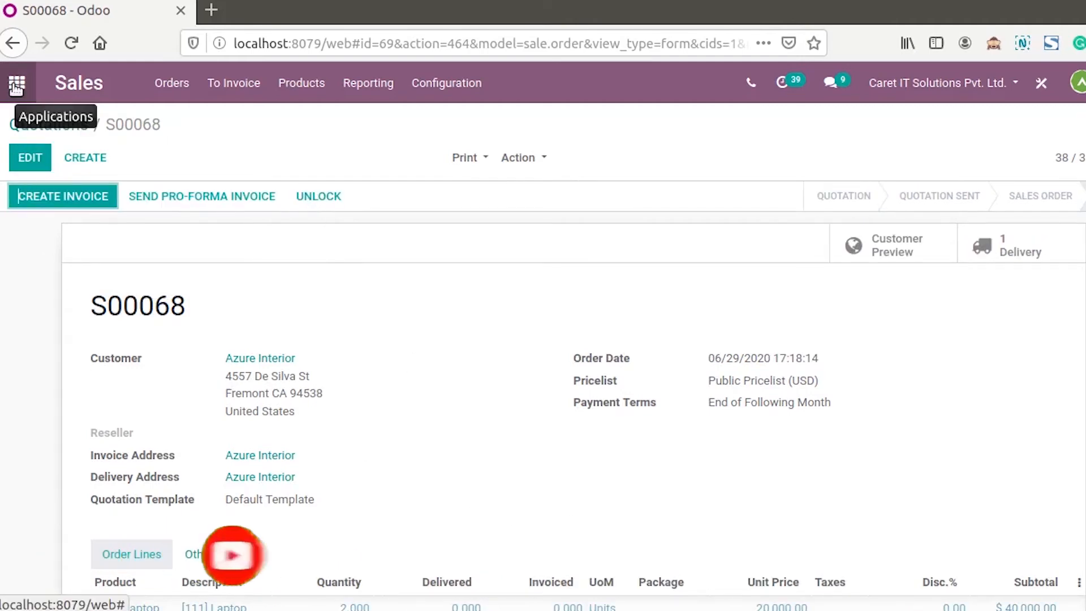
From Manufacturing Orders, view WH/MO/00018 producing 2 Laptops sourced from S00068.
left_click(16, 83)
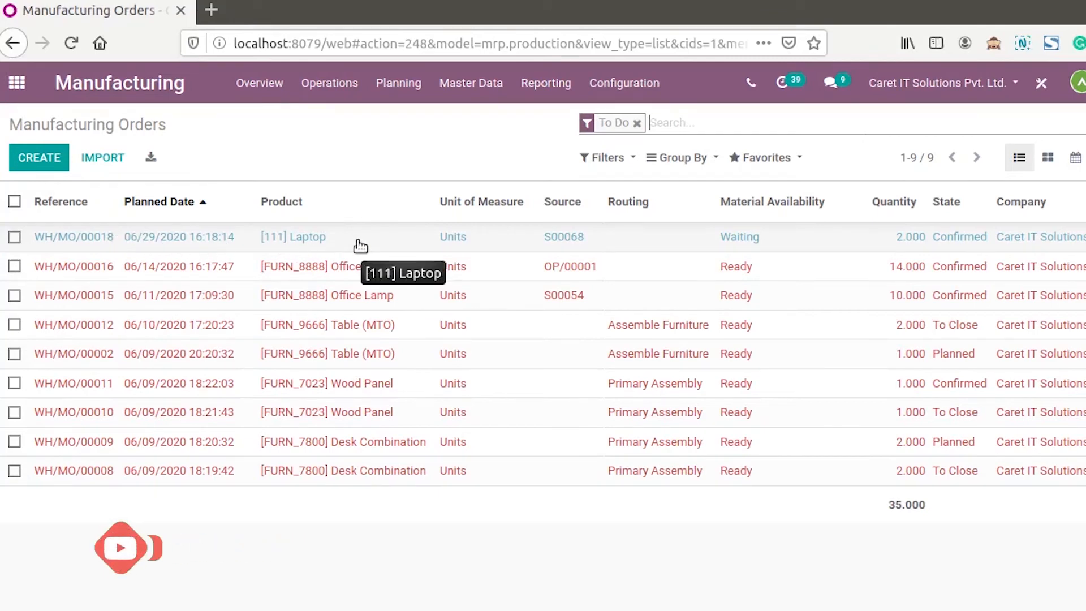
left_click(73, 237)
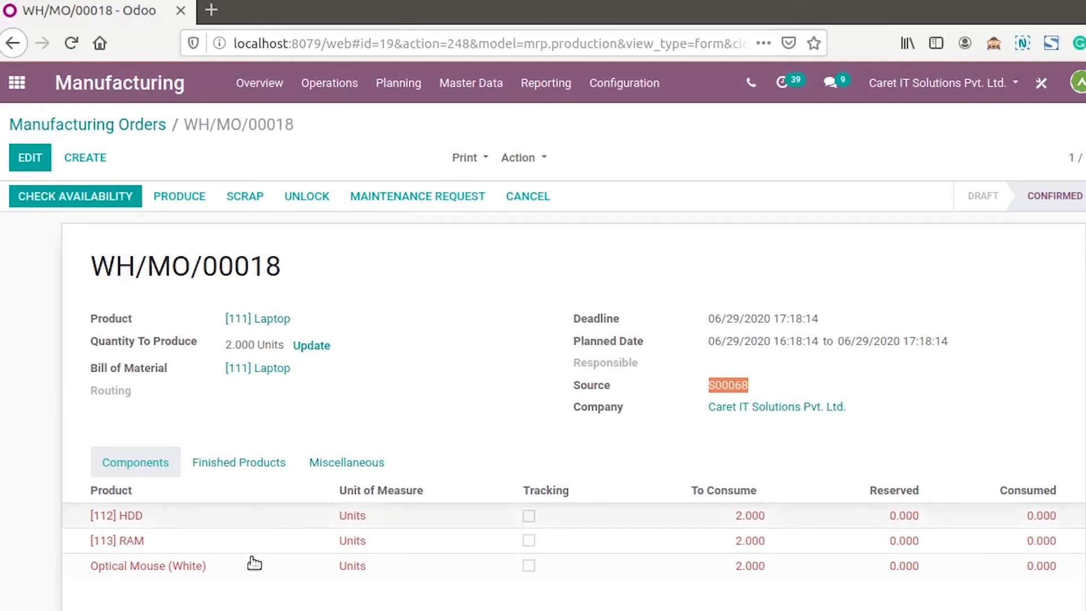
mouse_move(266, 540)
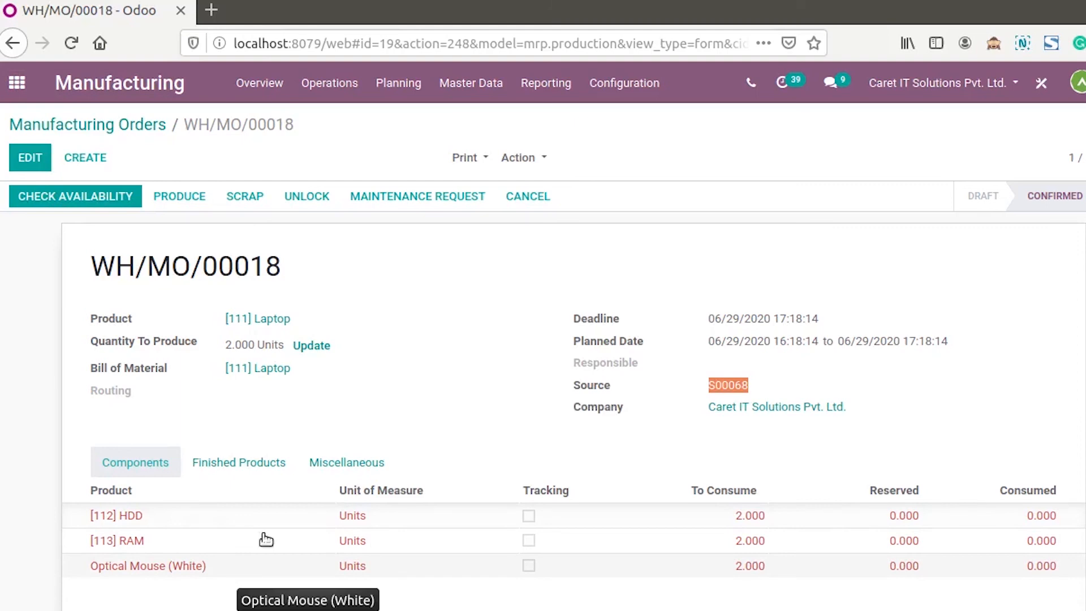
mouse_move(346, 385)
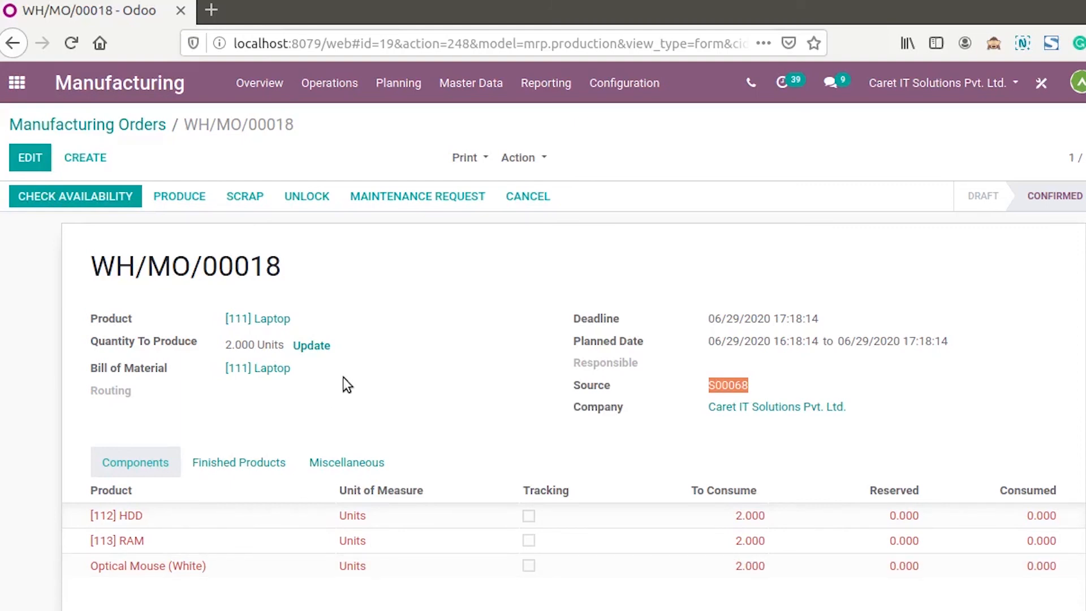